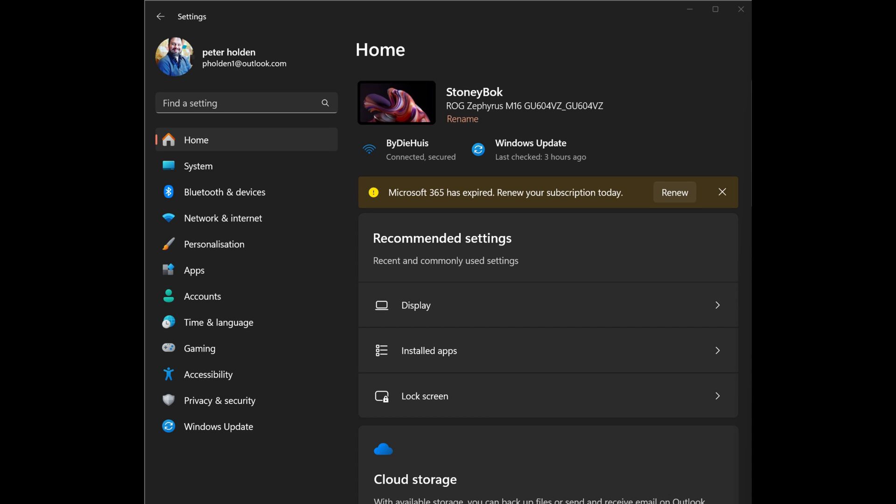
pyautogui.moveTo(564, 12)
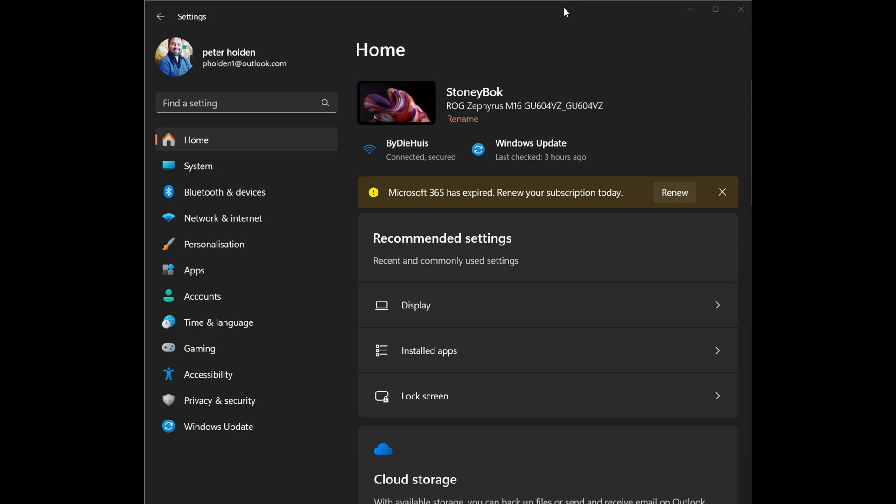
pyautogui.moveTo(545, 27)
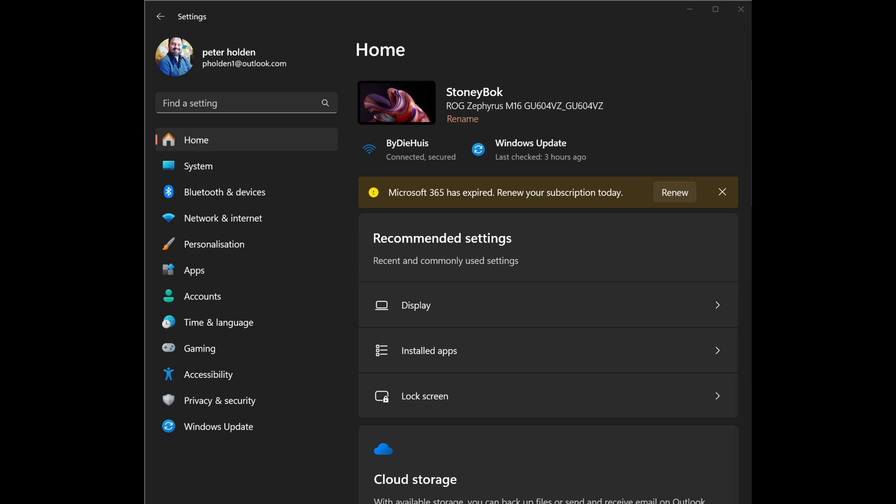
pyautogui.moveTo(546, 28)
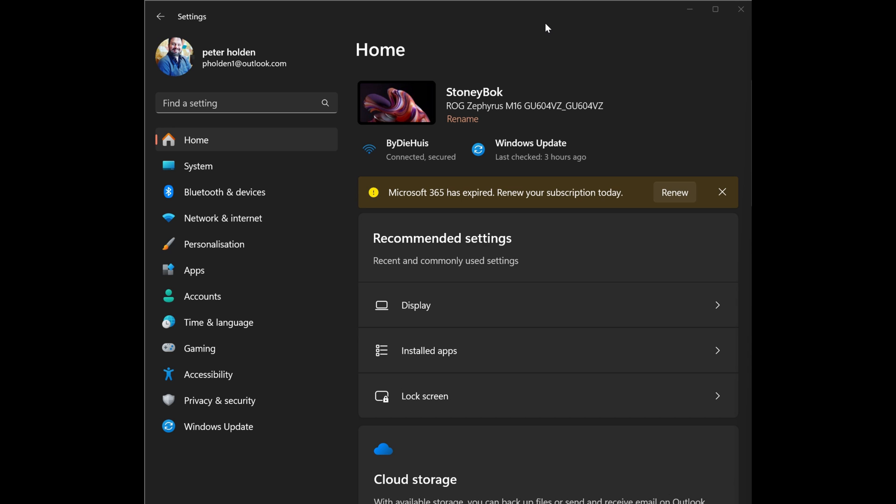
pyautogui.moveTo(509, 27)
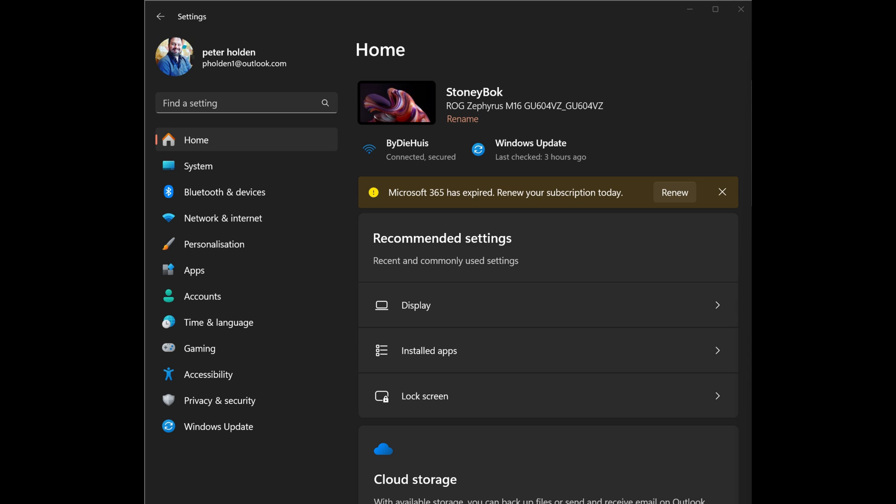
pyautogui.moveTo(546, 26)
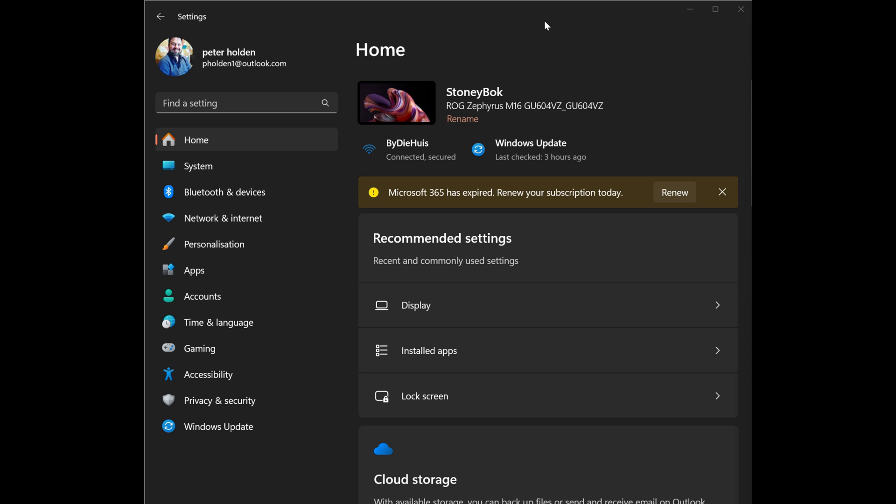
pyautogui.moveTo(454, 17)
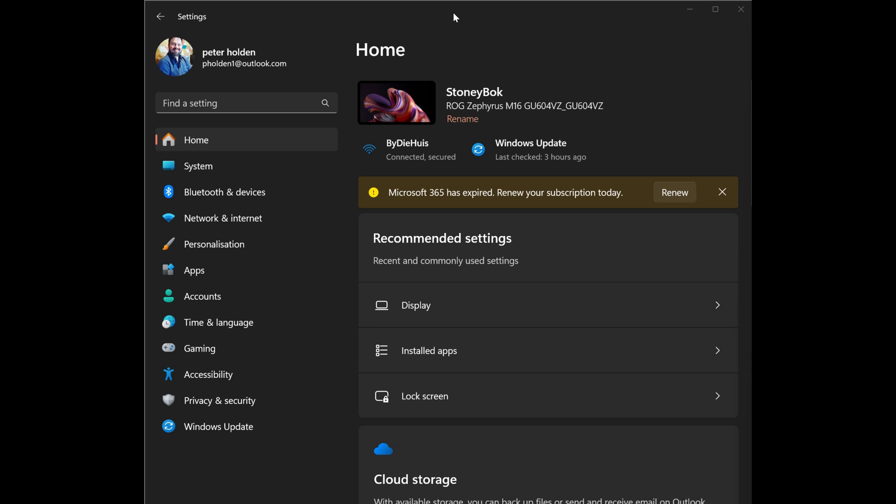
pyautogui.moveTo(552, 29)
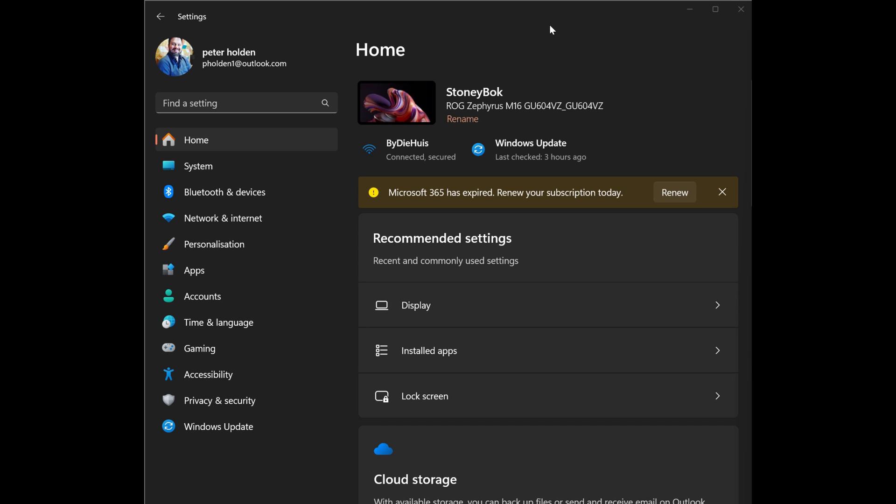
pyautogui.moveTo(721, 151)
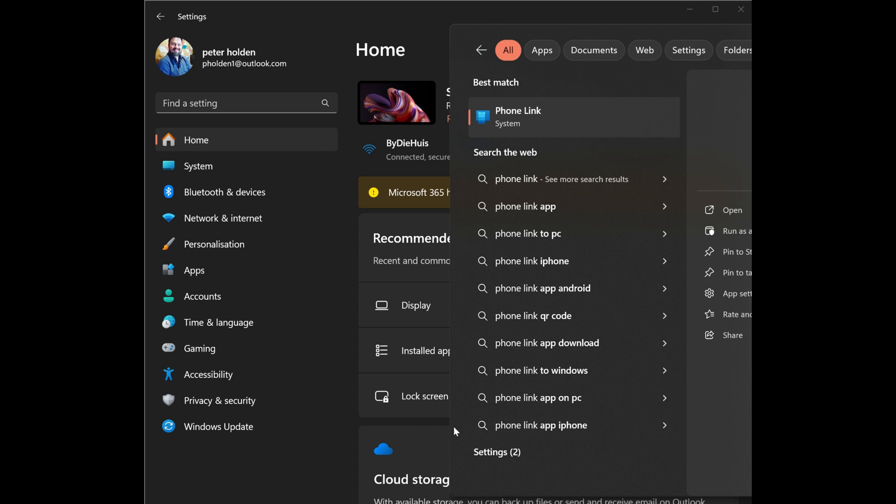
pyautogui.moveTo(512, 116)
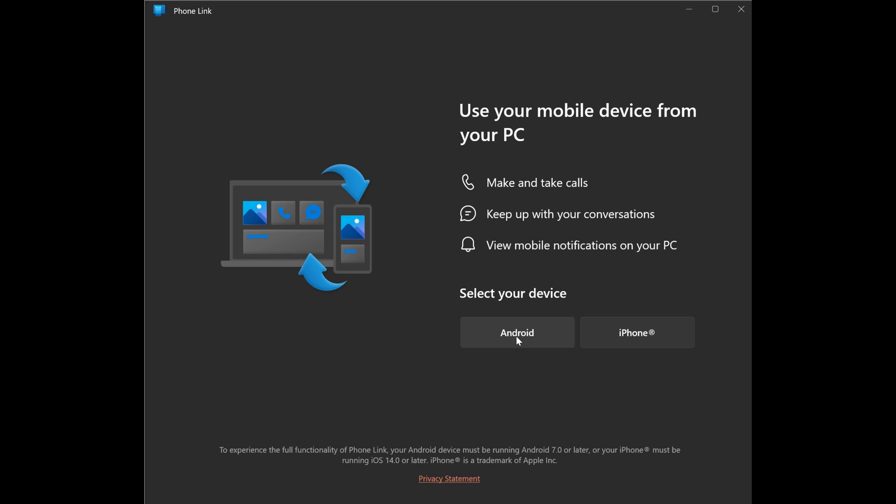
pyautogui.moveTo(516, 345)
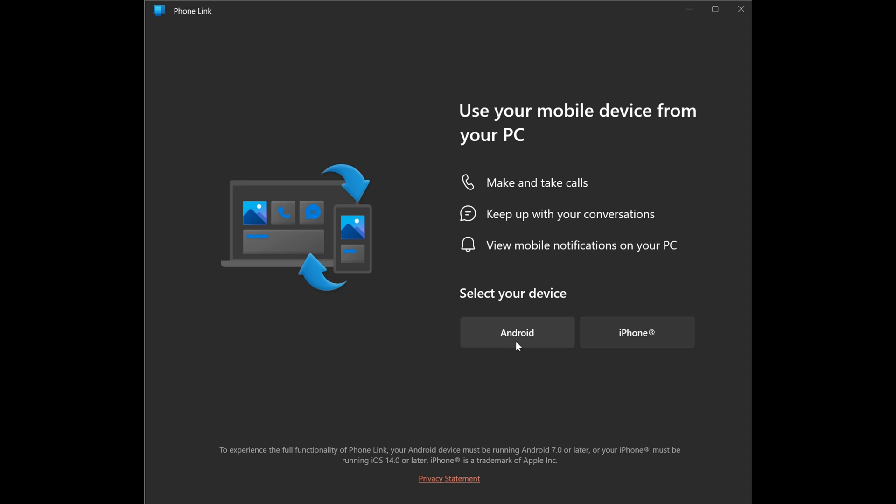
# Select Android as the device to link on Phone Link's welcome screen.
pyautogui.click(516, 332)
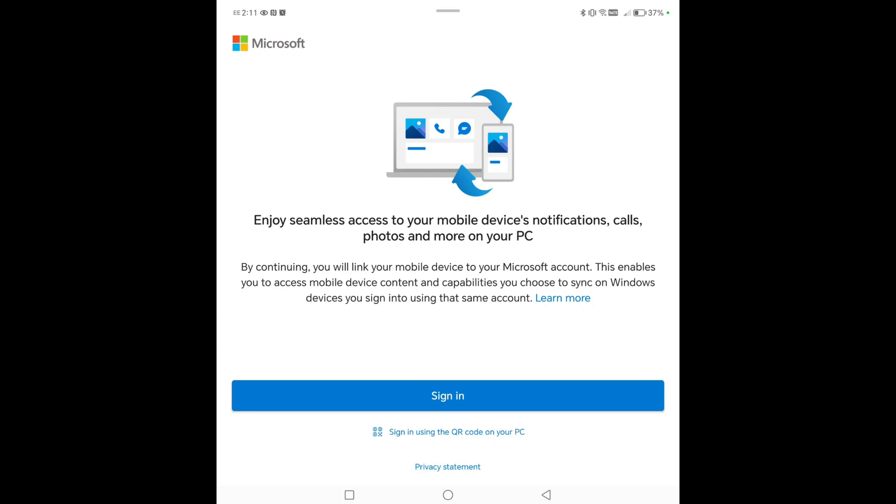
# On the phone, sign in, agree to link the account, and choose to enter the PC's code.
pyautogui.click(448, 432)
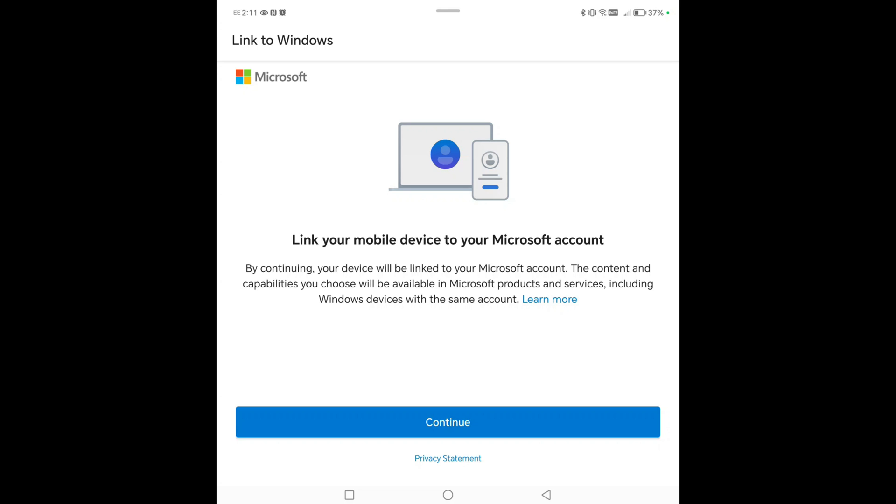
pyautogui.click(448, 421)
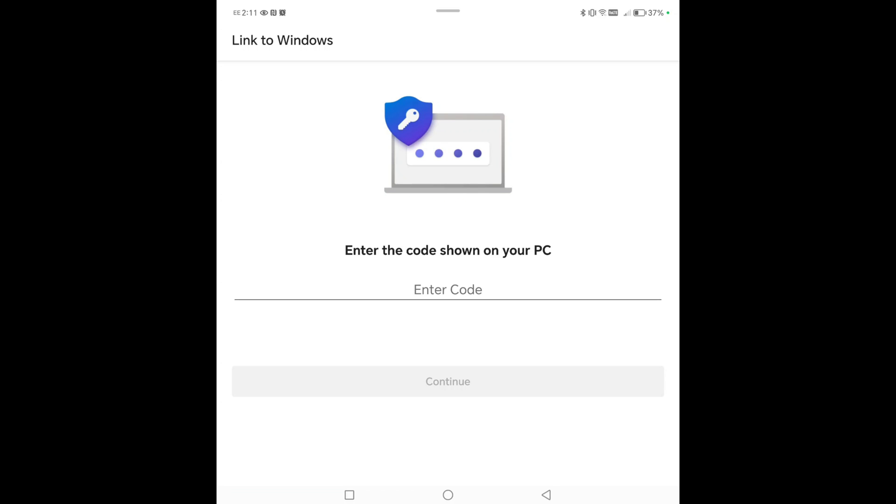
pyautogui.click(447, 289)
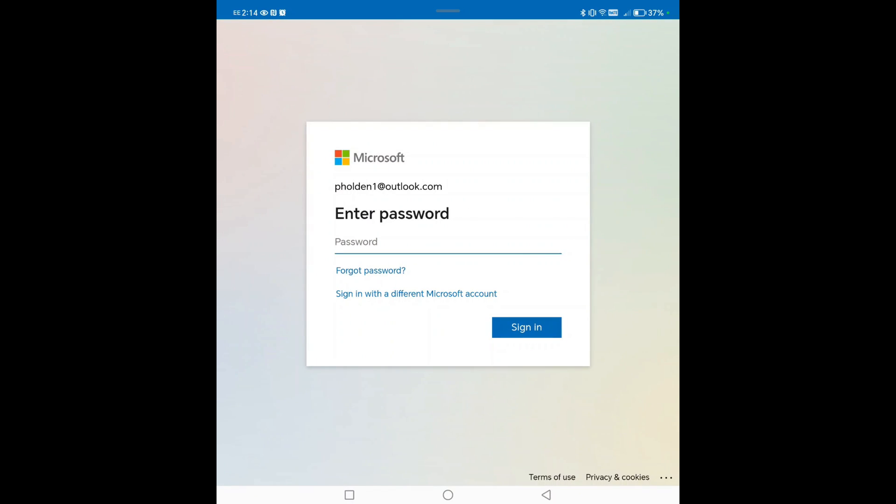
# Sign in to the Microsoft account, continue setup, and finish so the PC shows 'You are all set'.
pyautogui.click(448, 242)
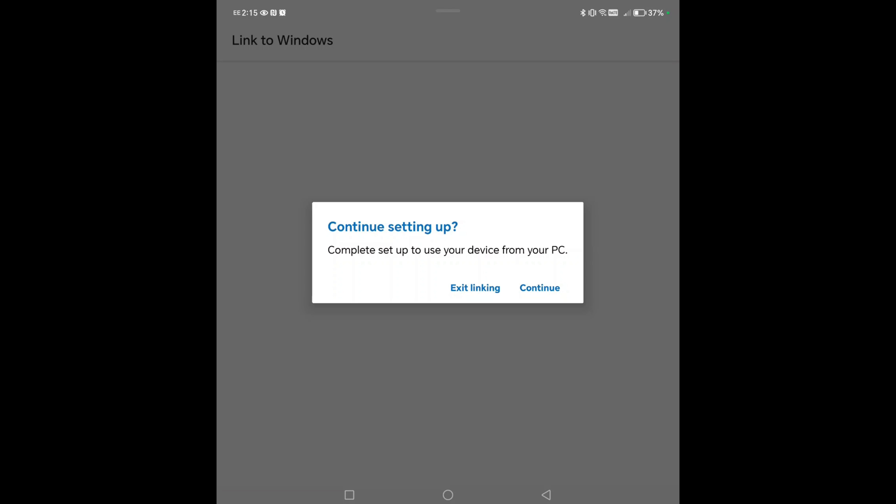
pyautogui.click(539, 287)
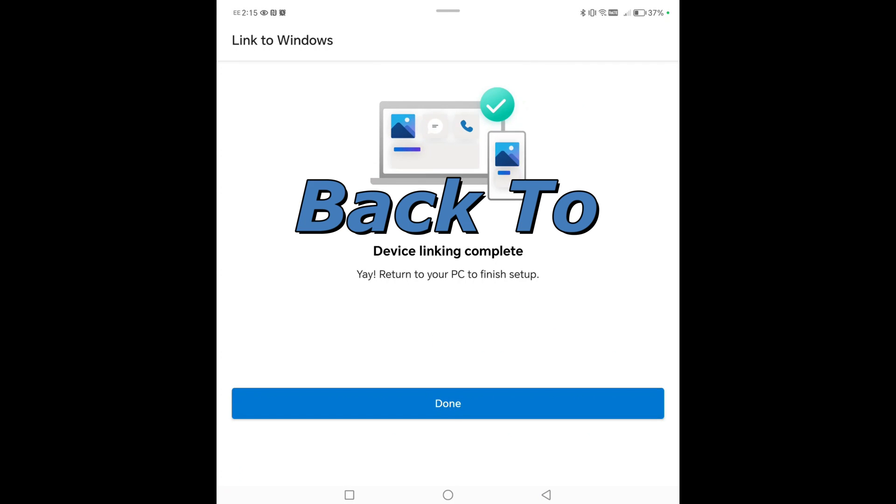
pyautogui.click(447, 403)
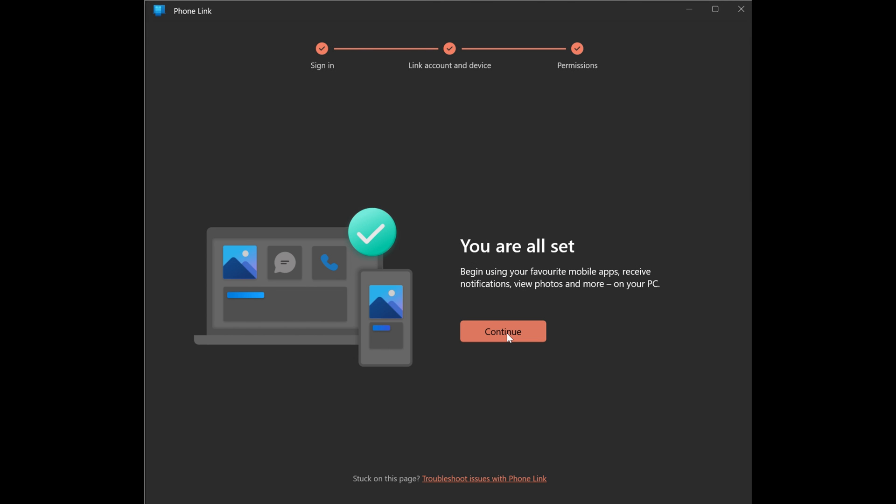
# Finish Phone Link onboarding and pick the 'Make a call' task to explore.
pyautogui.click(502, 332)
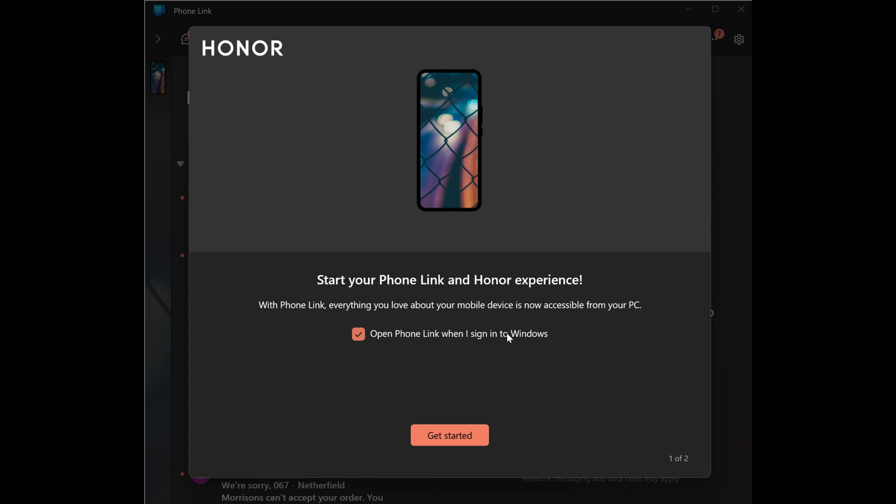
pyautogui.moveTo(478, 342)
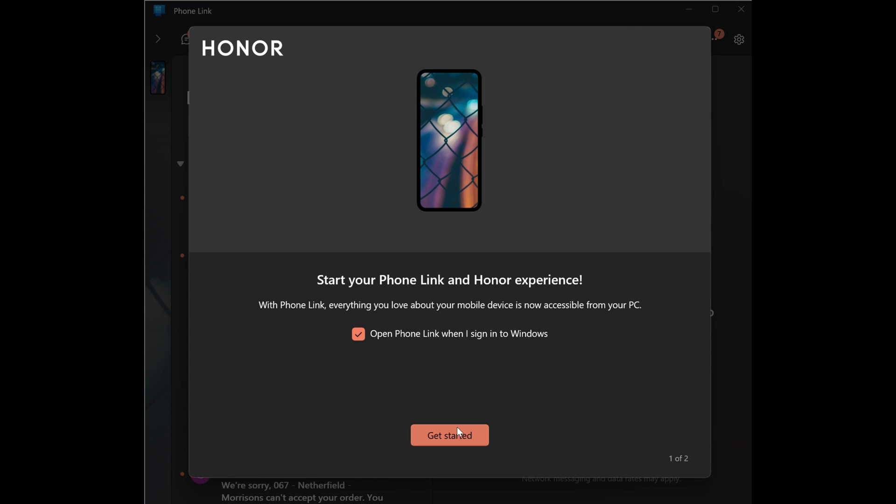
pyautogui.click(449, 435)
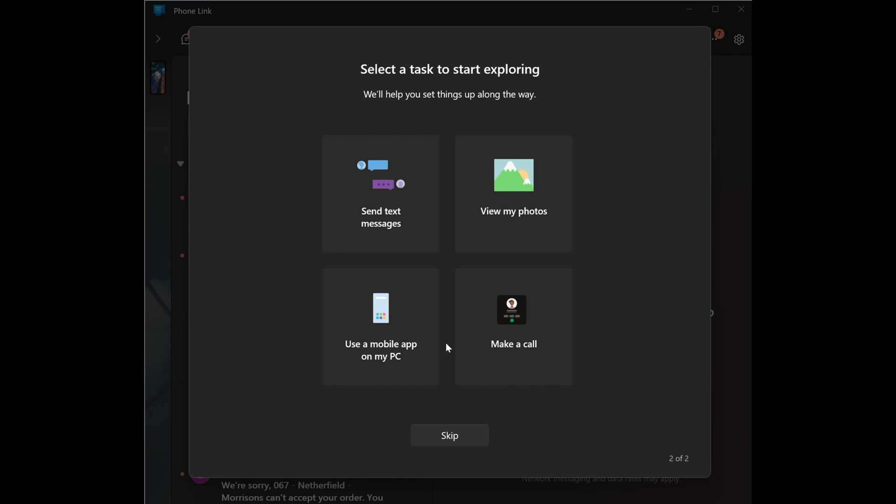
pyautogui.moveTo(499, 196)
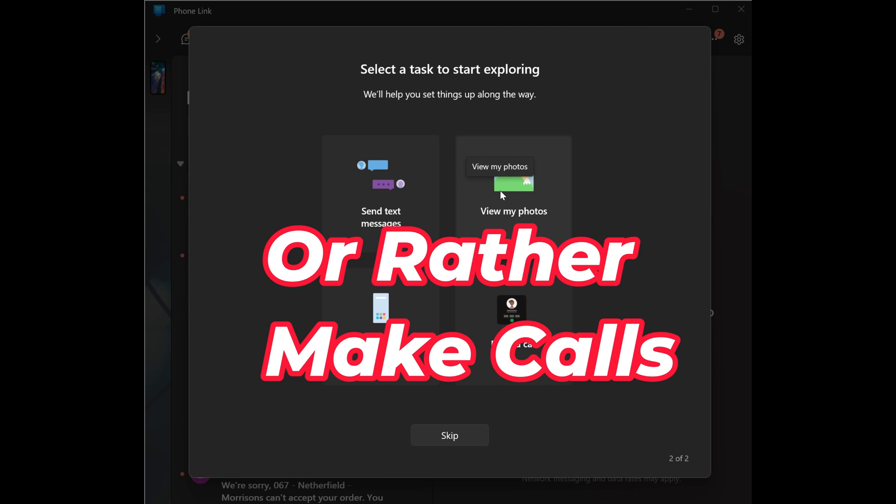
pyautogui.click(449, 435)
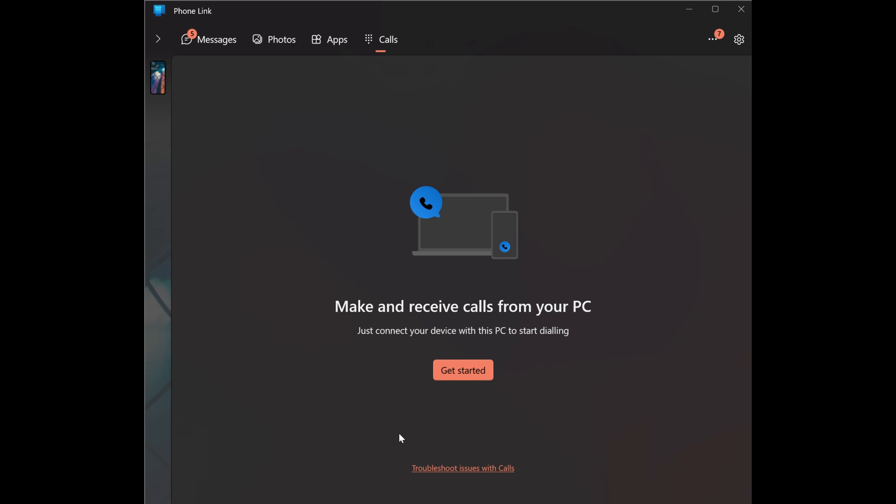
pyautogui.moveTo(463, 370)
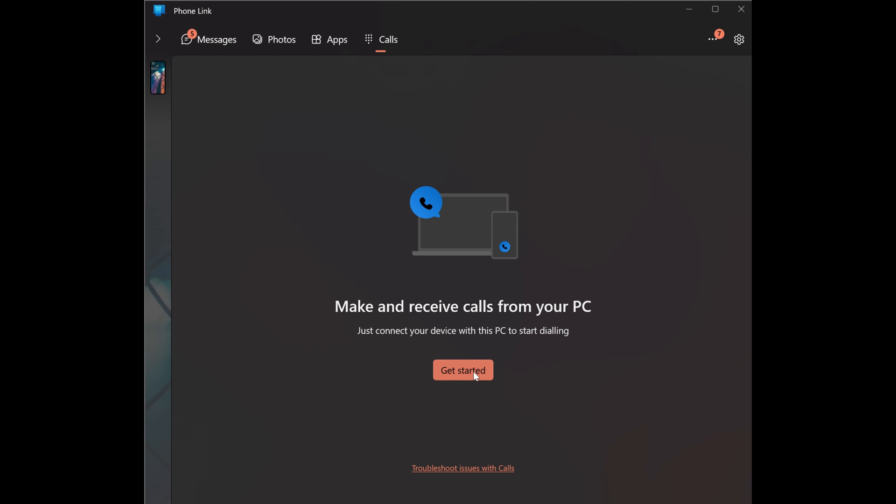
# Set up calling, unlock all features, dismiss the confirmation, and collapse the status panel.
pyautogui.click(463, 370)
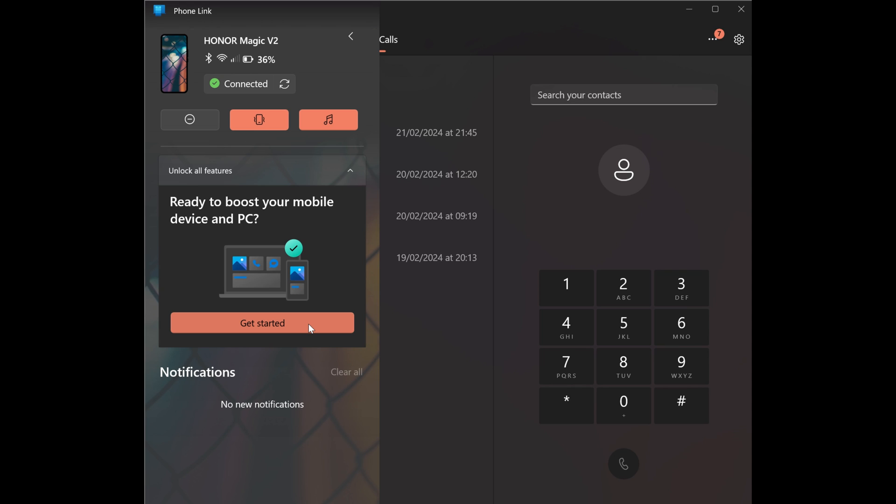
pyautogui.click(262, 323)
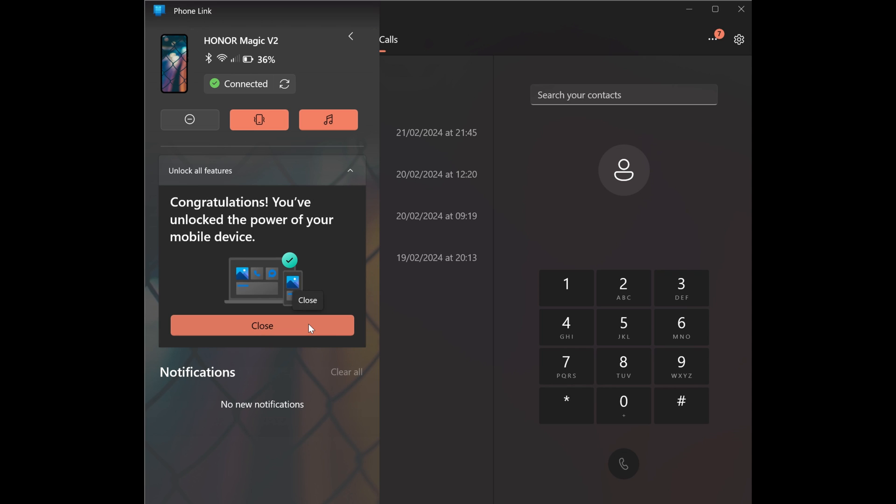
pyautogui.click(262, 326)
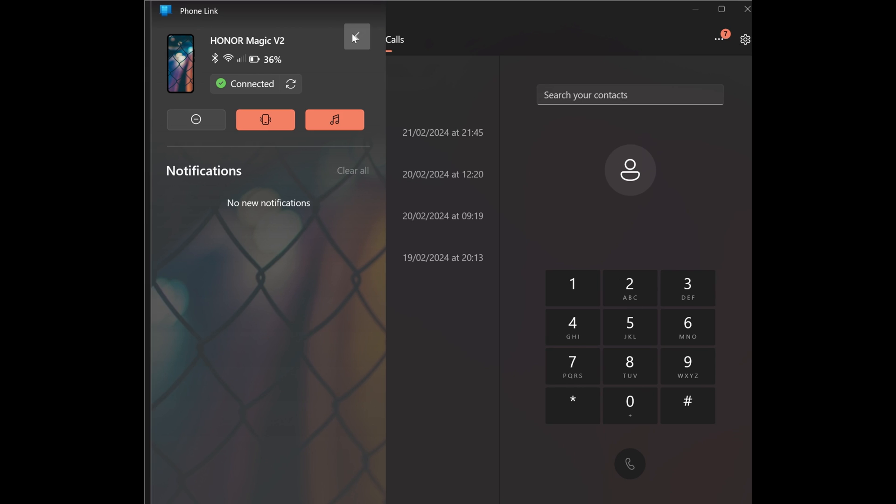
pyautogui.click(288, 39)
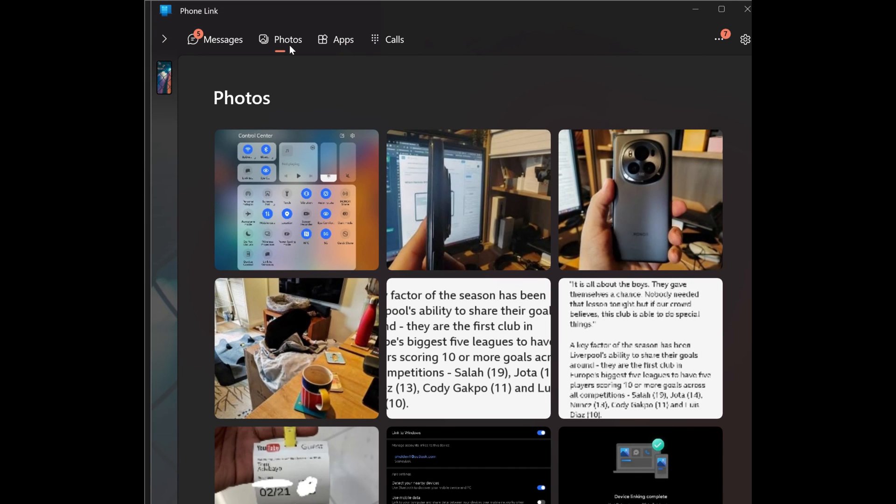
# Scroll the phone's photos, view the call history, then move to Messages.
pyautogui.scroll(-3)
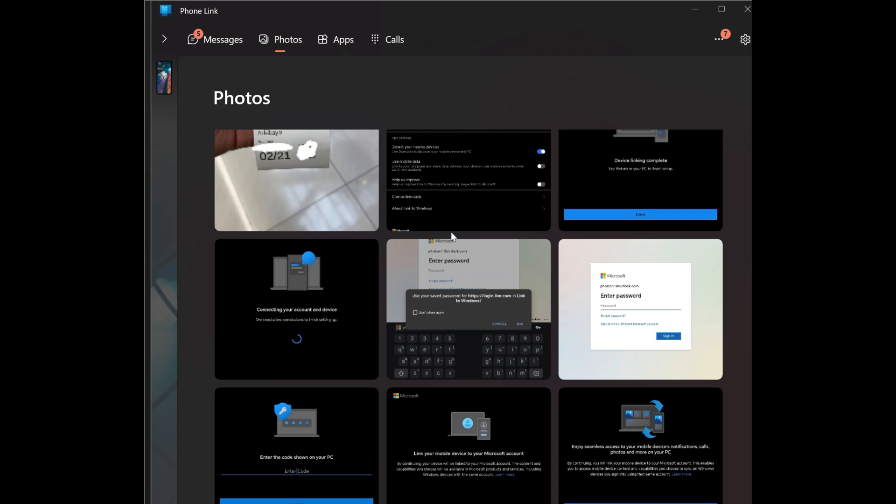
pyautogui.moveTo(451, 234)
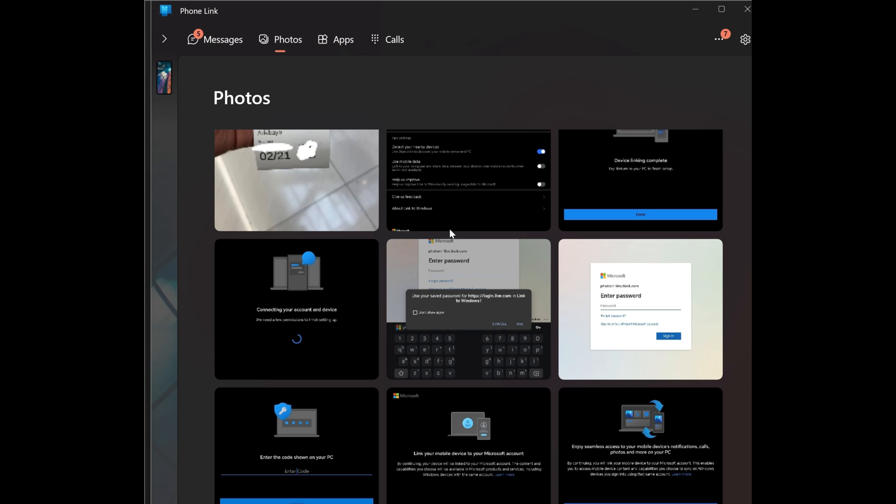
pyautogui.click(395, 39)
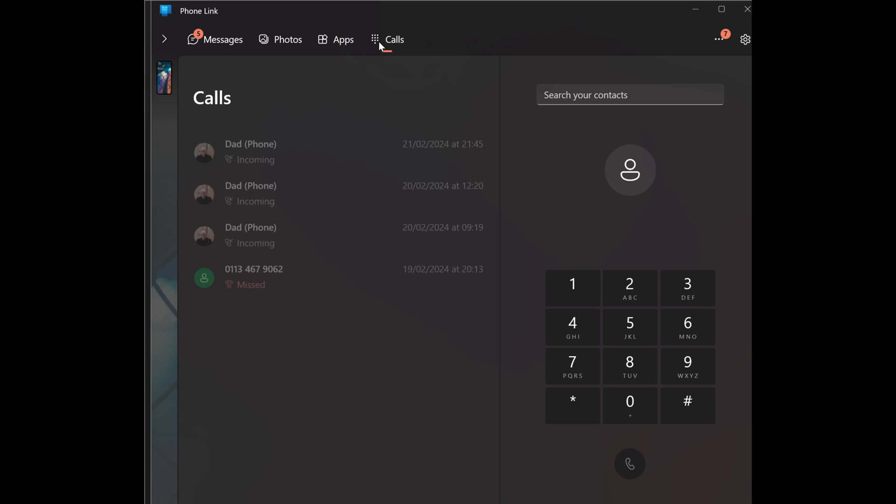
pyautogui.click(223, 39)
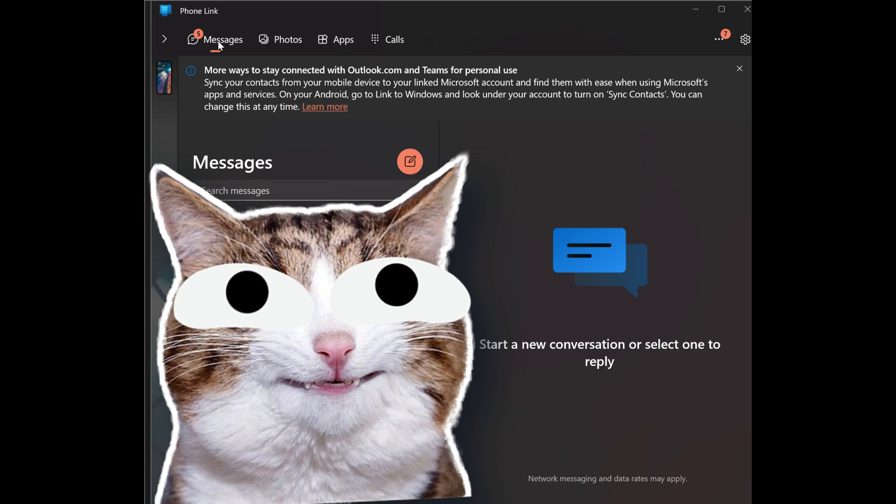
pyautogui.moveTo(360, 117)
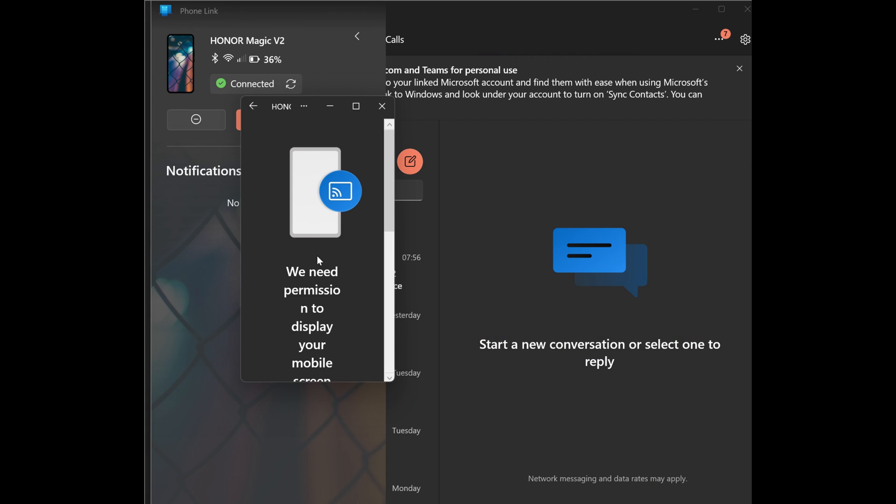
# Scroll the screen-mirroring permission message and resend the permission notification to the phone.
pyautogui.scroll(-3)
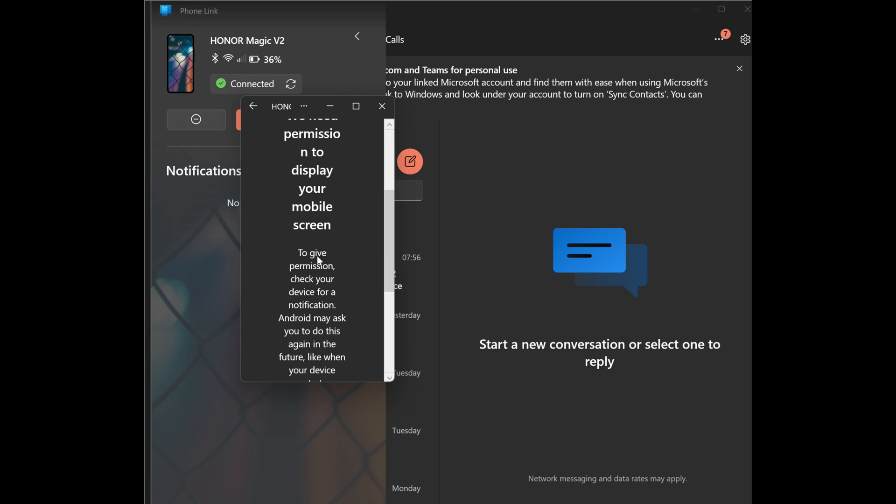
pyautogui.scroll(-3)
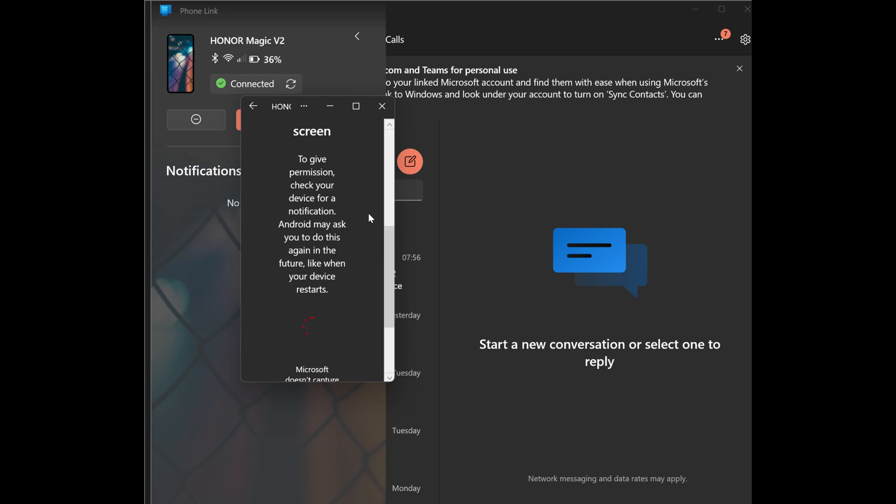
pyautogui.scroll(-3)
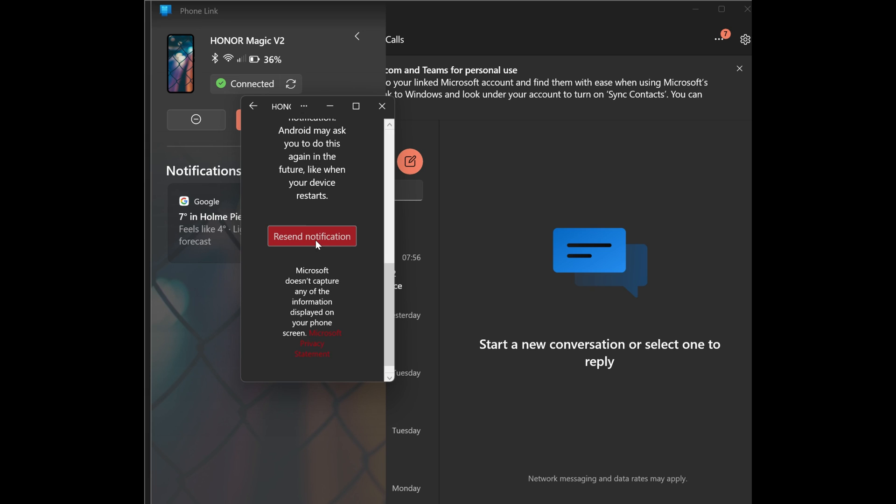
pyautogui.click(311, 236)
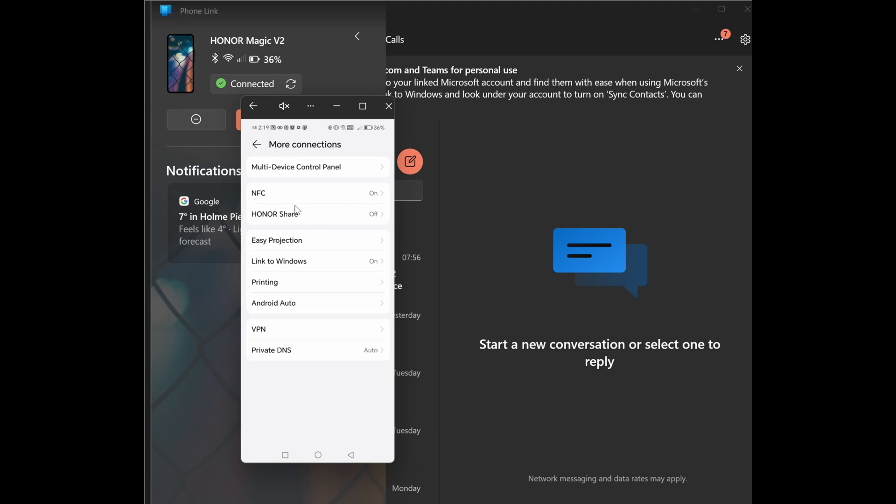
pyautogui.moveTo(266, 103)
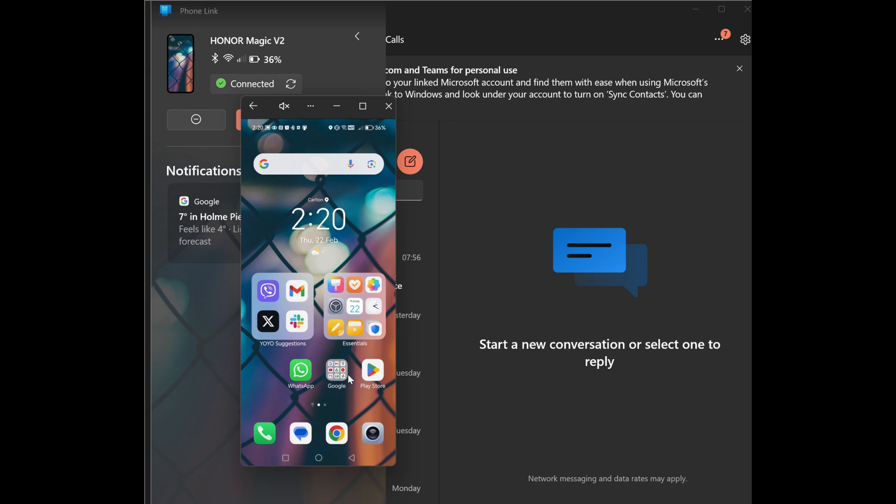
pyautogui.moveTo(244, 216)
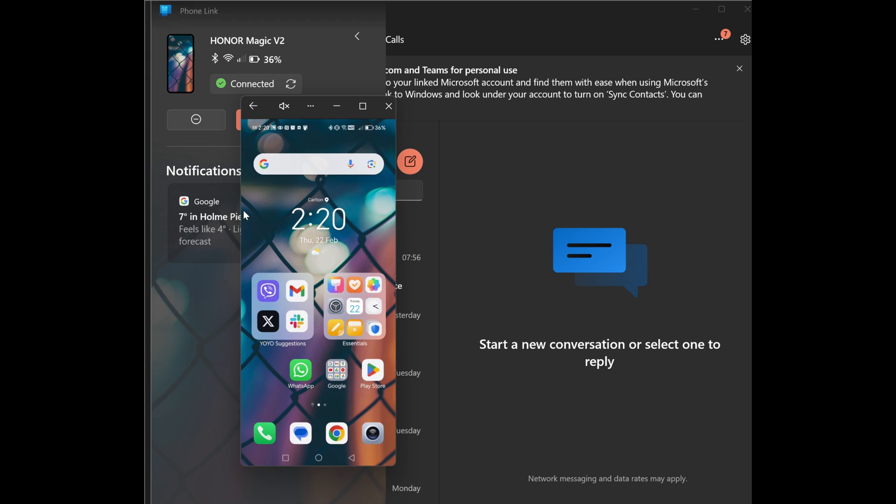